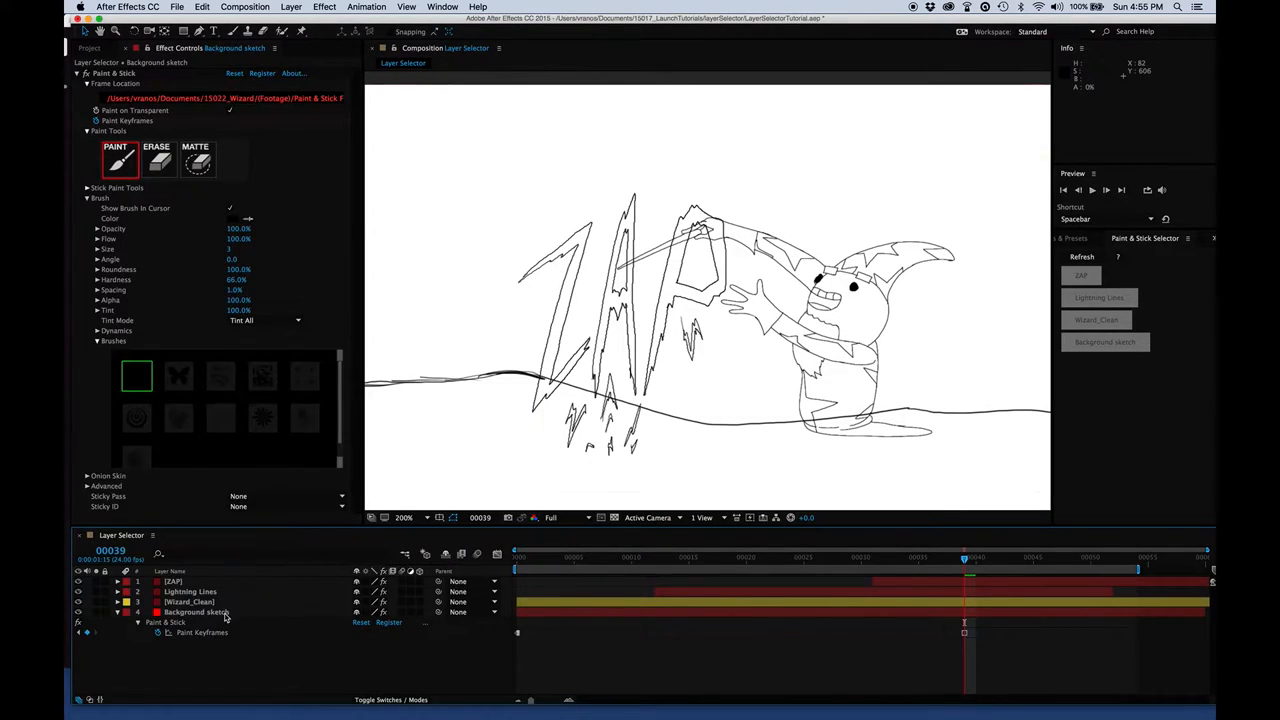
- Paint a tree on the Background sketch layer and launch the Paint & Stick Selector panel from the Window menu
{"action": "left_click", "coordinate": [196, 612]}
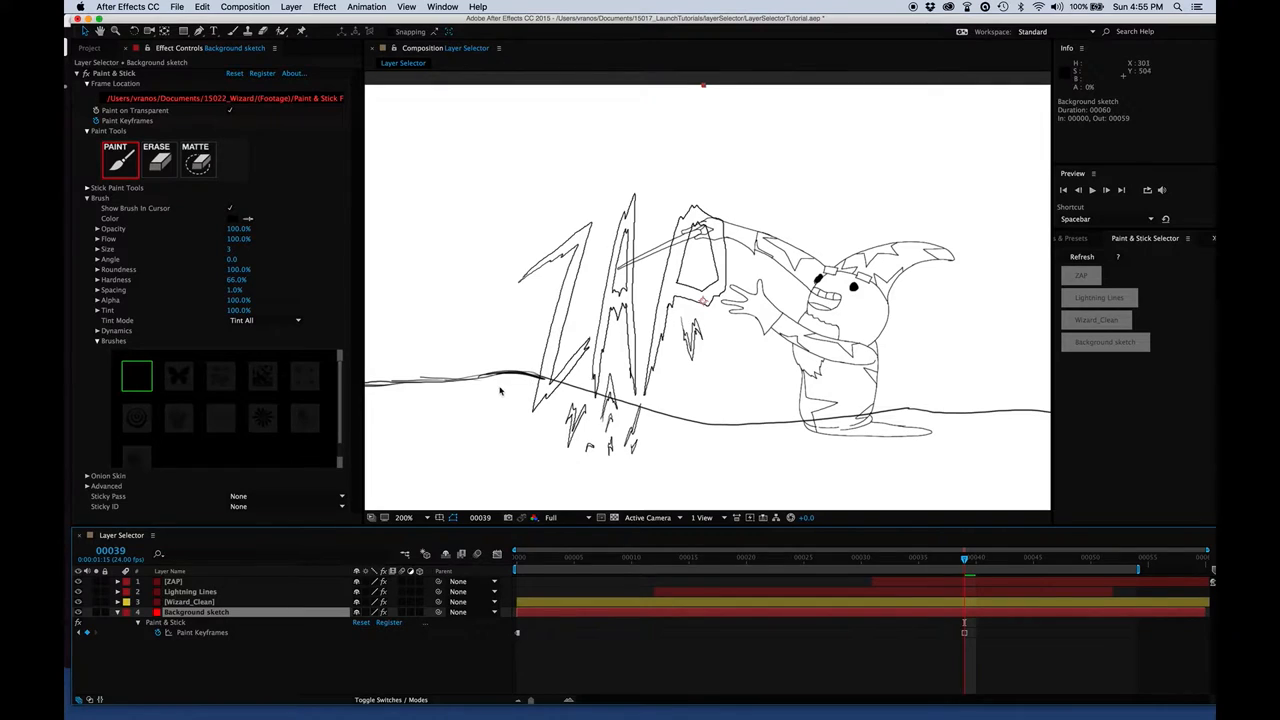
{"action": "mouse_move", "coordinate": [484, 278]}
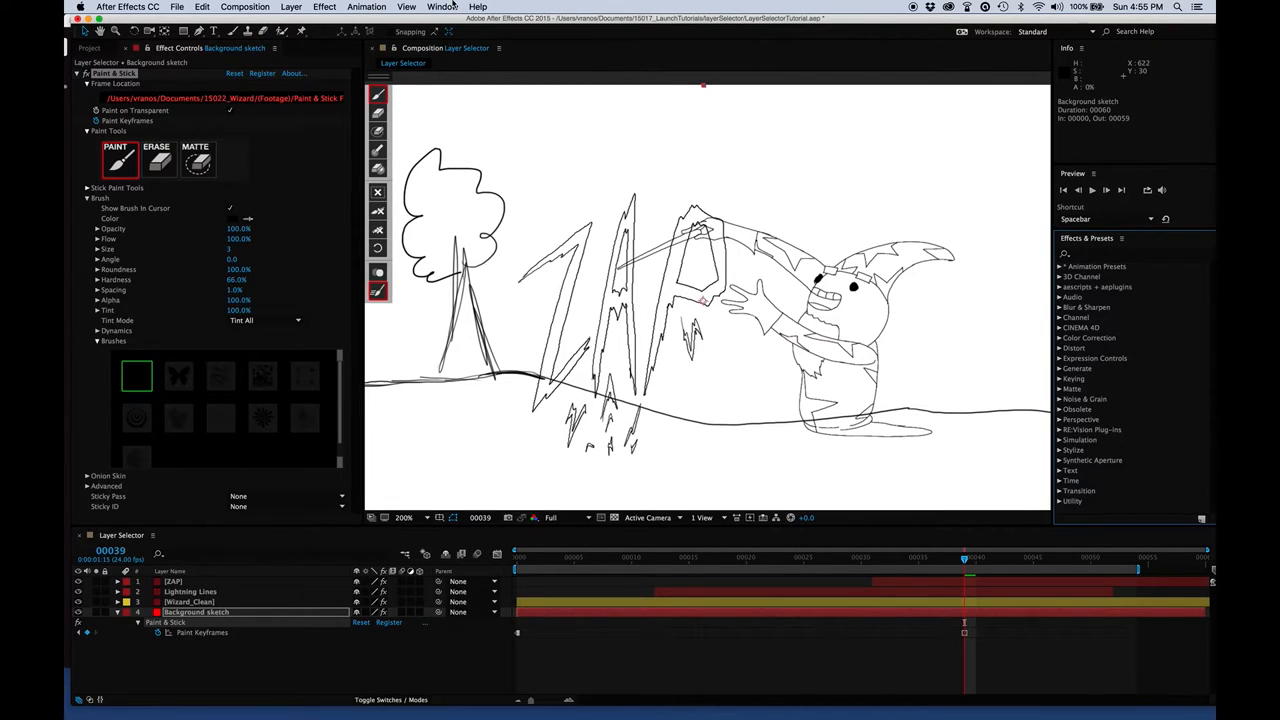
{"action": "left_click", "coordinate": [440, 8]}
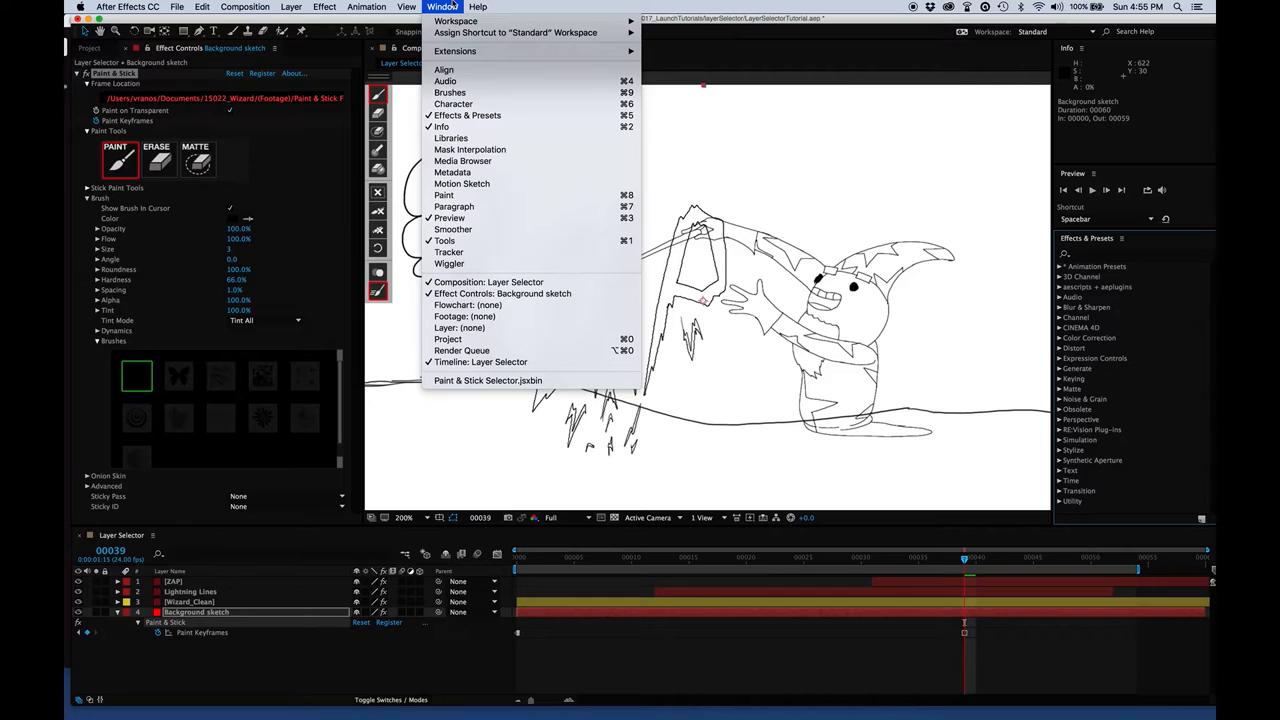
{"action": "mouse_move", "coordinate": [488, 380]}
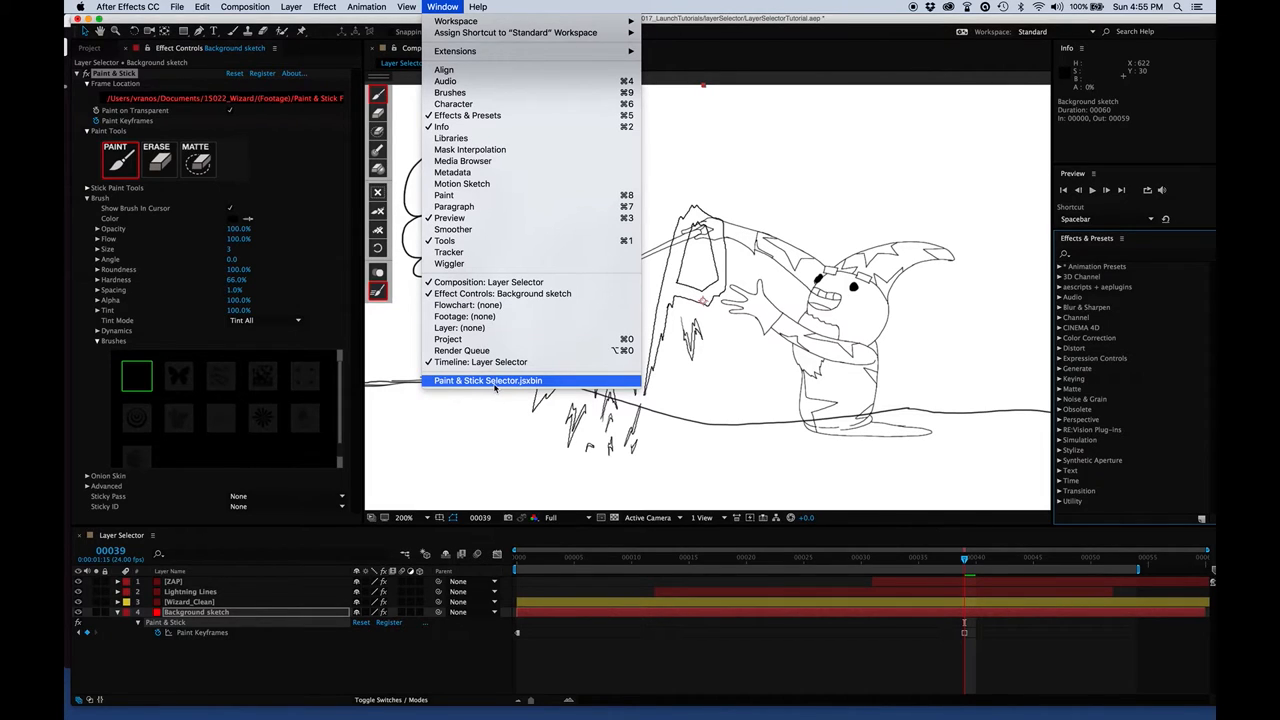
{"action": "left_click", "coordinate": [488, 380]}
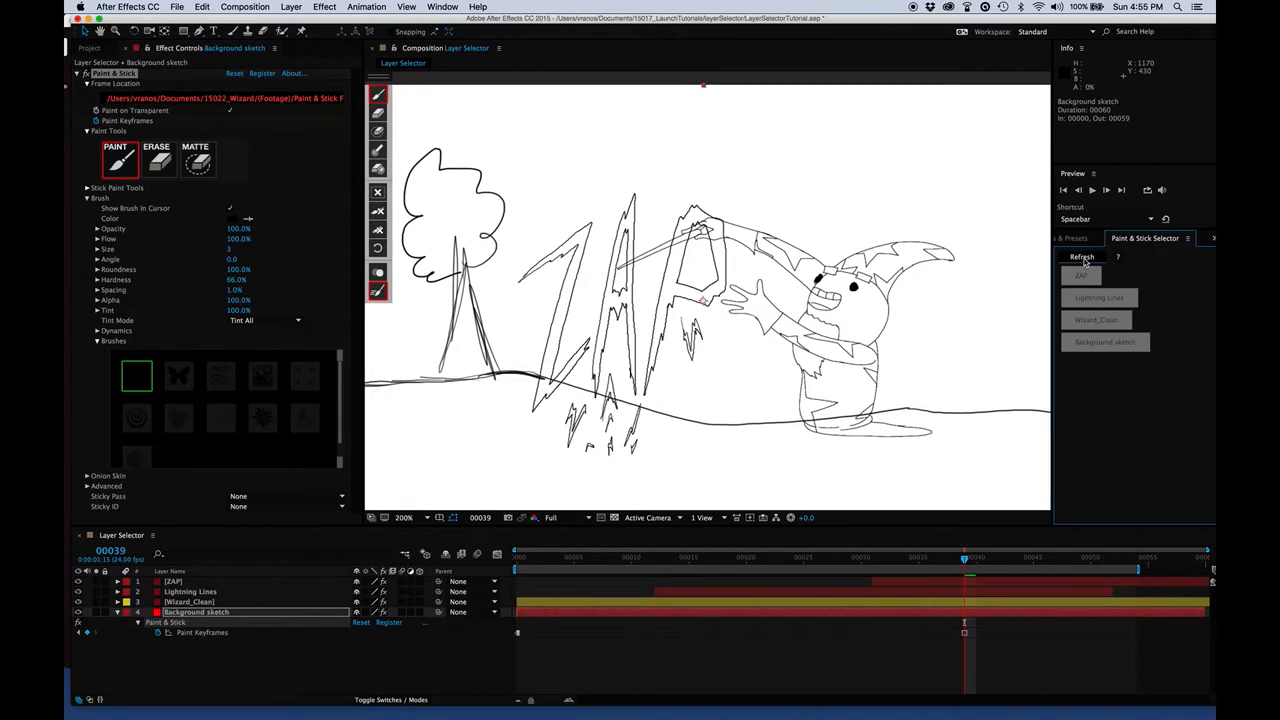
{"action": "mouse_move", "coordinate": [1060, 336]}
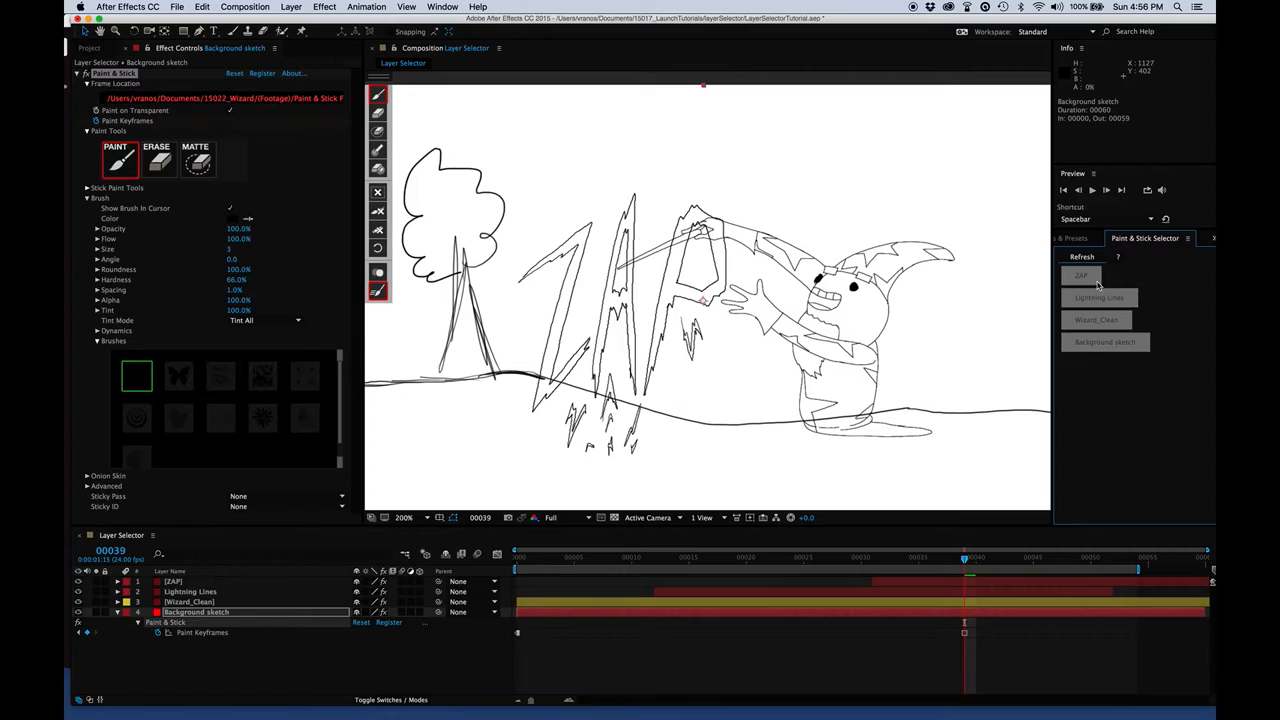
{"action": "mouse_move", "coordinate": [1092, 288]}
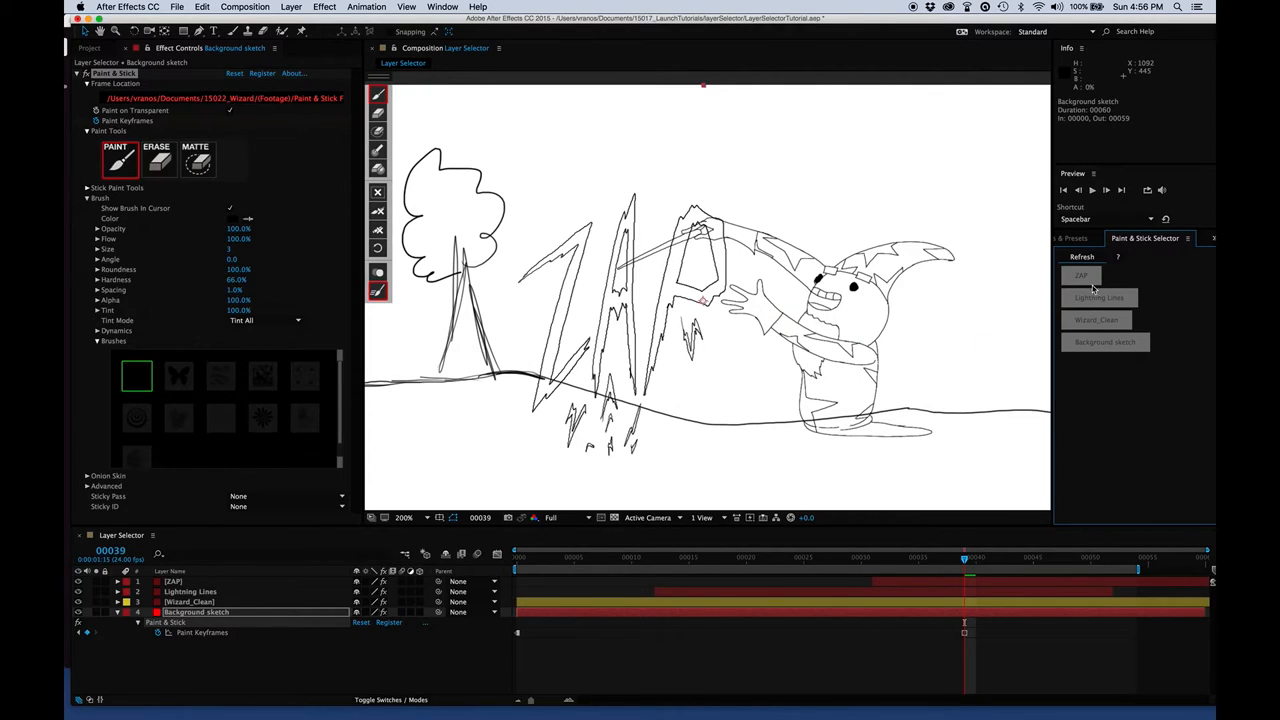
{"action": "mouse_move", "coordinate": [244, 574]}
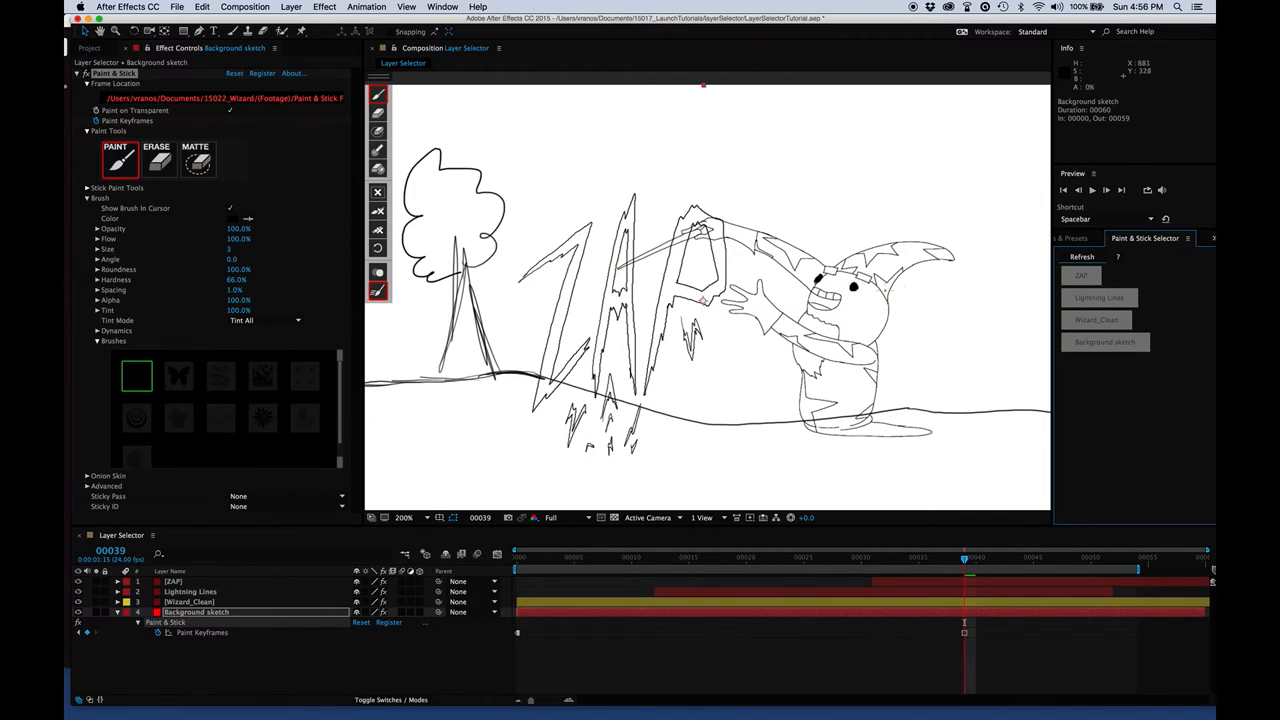
- Select ZAP in the Paint & Stick Selector so new strokes land on the lightning layer
{"action": "left_click", "coordinate": [200, 580]}
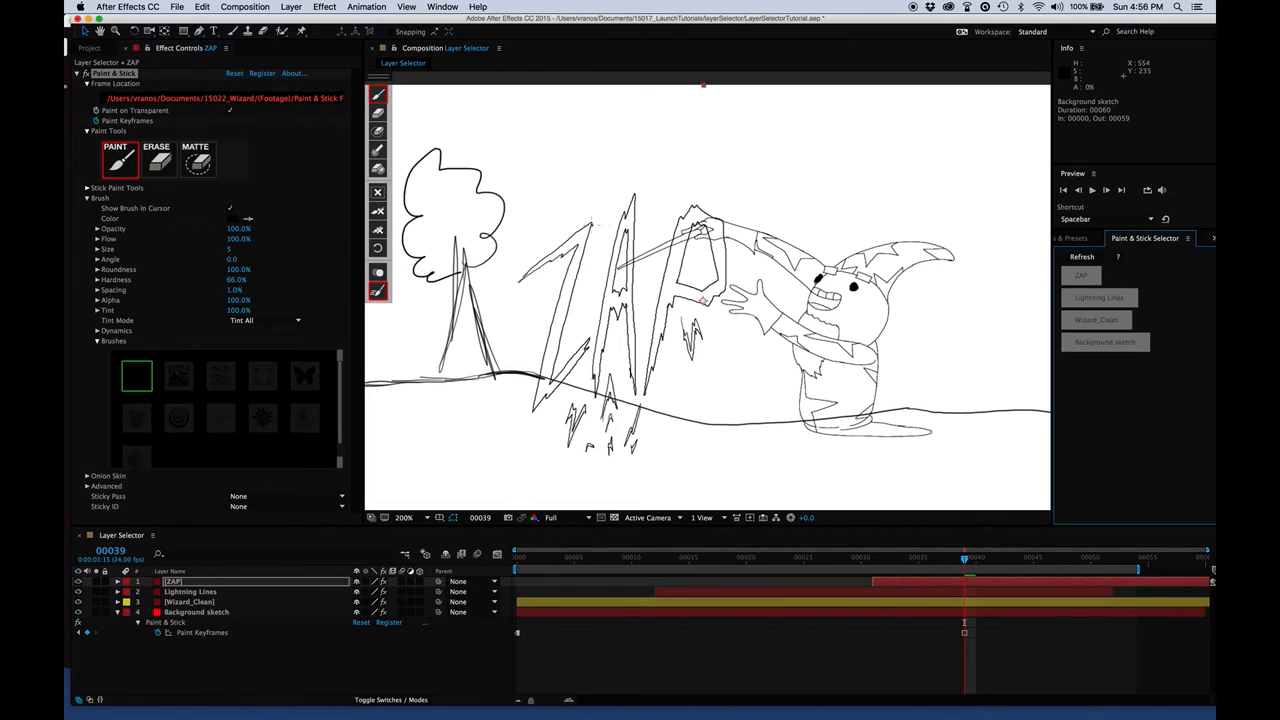